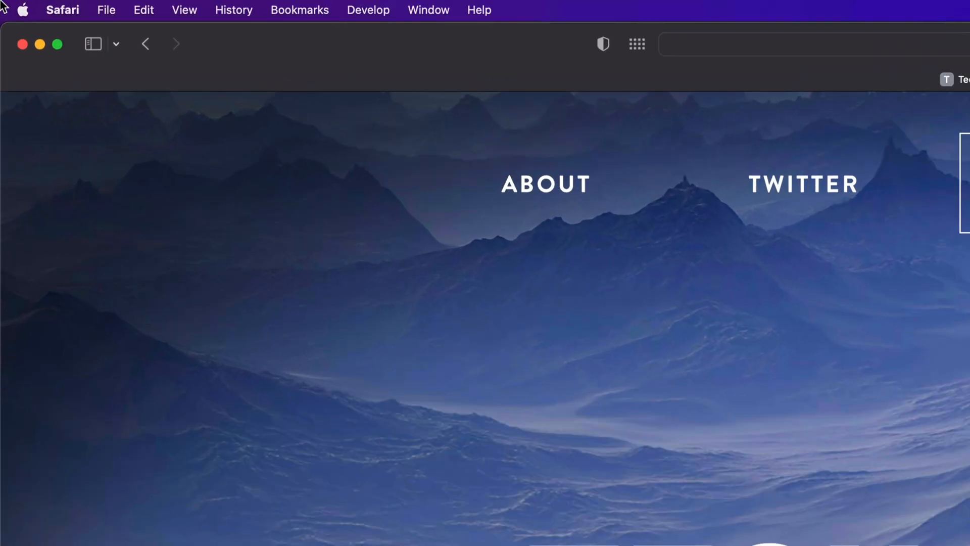
Step: Show the Apple system menu, which reports 7 App Store updates waiting
{"action": "left_click", "coordinate": [23, 10]}
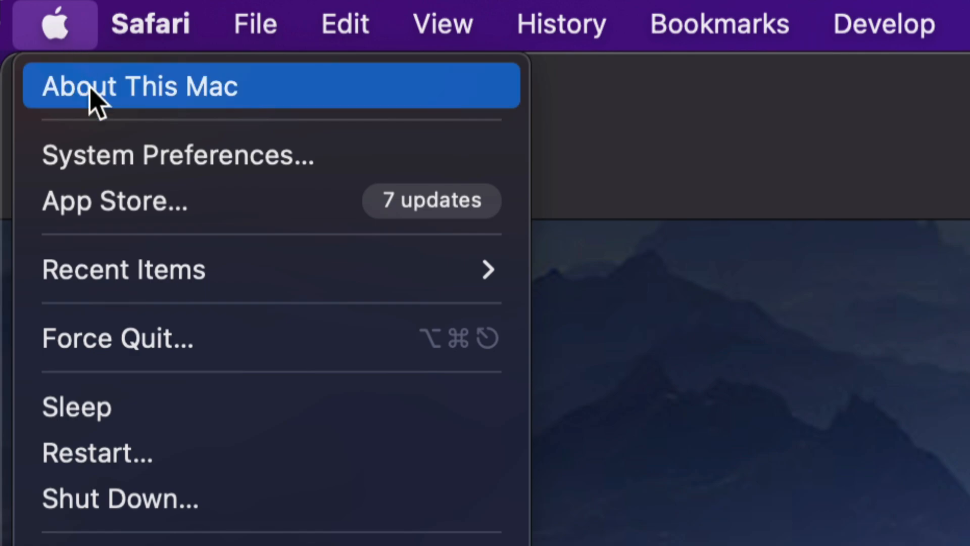
{"action": "mouse_move", "coordinate": [151, 230]}
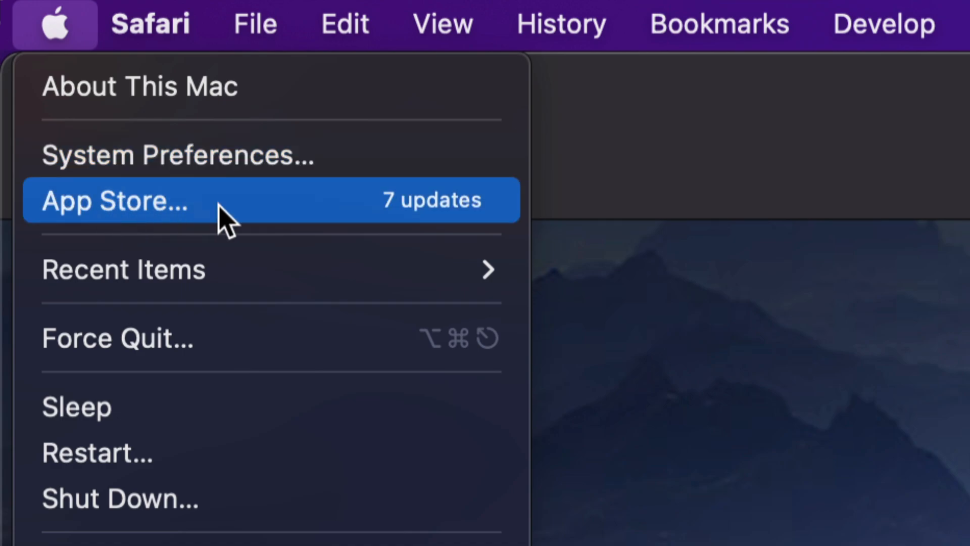
{"action": "mouse_move", "coordinate": [291, 219]}
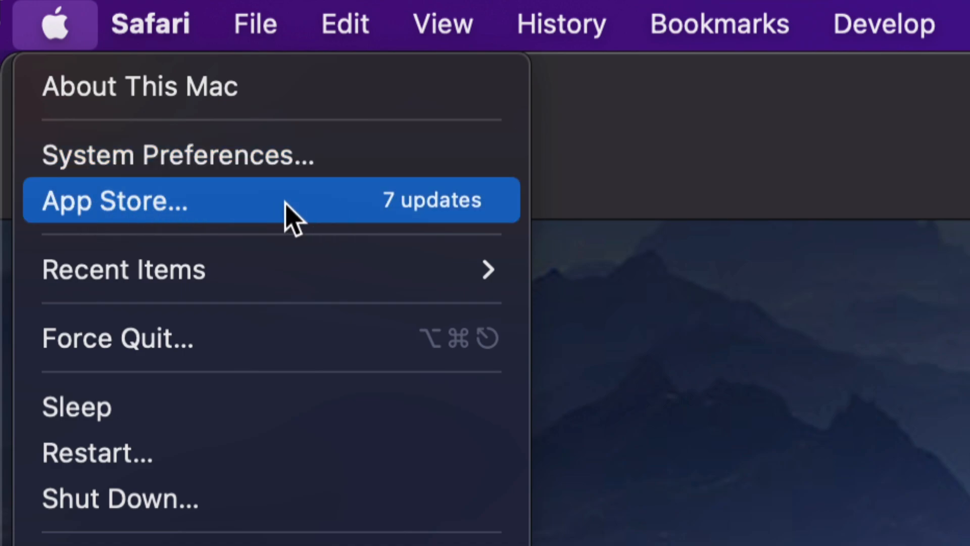
Step: Go to the App Store Updates page listing seven updates including Office apps and Final Cut Pro
{"action": "left_click", "coordinate": [115, 200]}
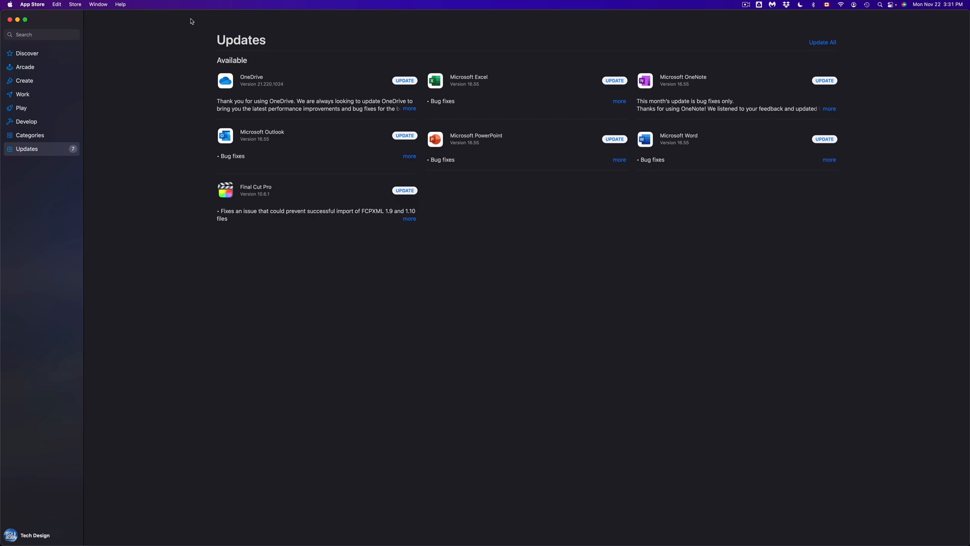
{"action": "mouse_move", "coordinate": [302, 198]}
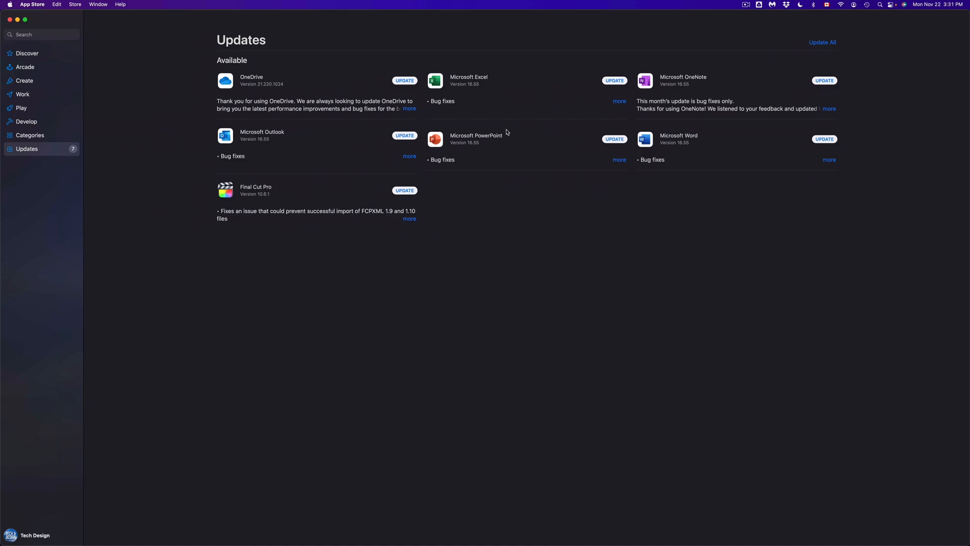
{"action": "mouse_move", "coordinate": [839, 20]}
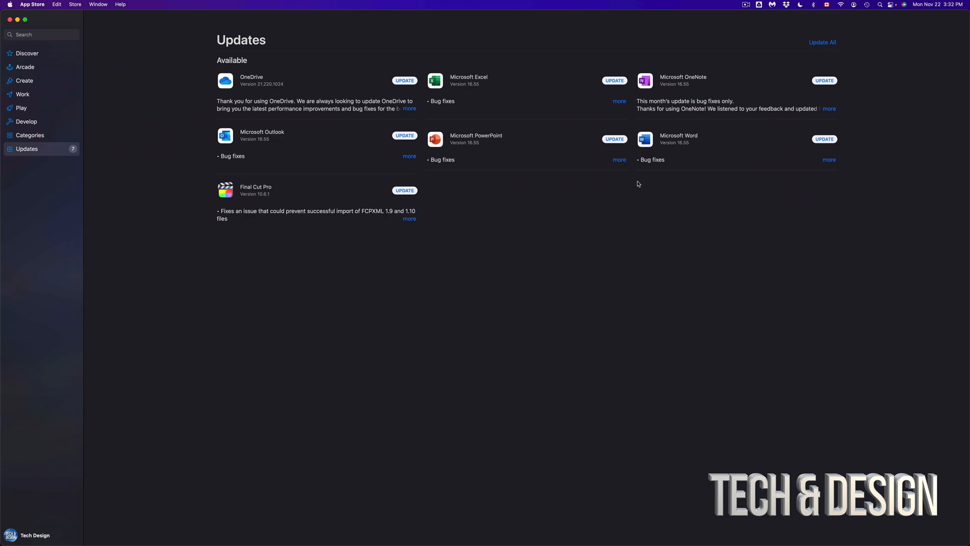
{"action": "mouse_move", "coordinate": [276, 116]}
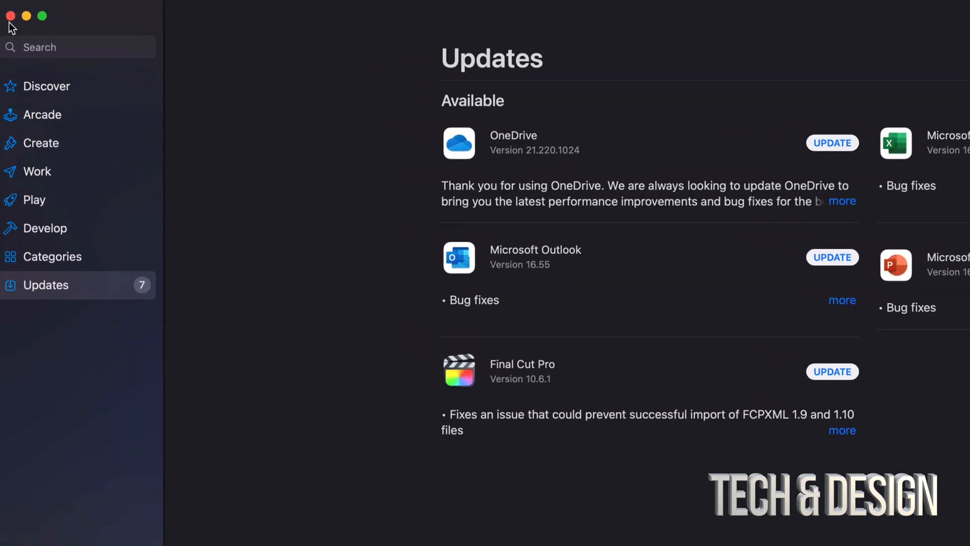
Step: Search the App Store for 'final cut pro'
{"action": "left_click", "coordinate": [78, 48]}
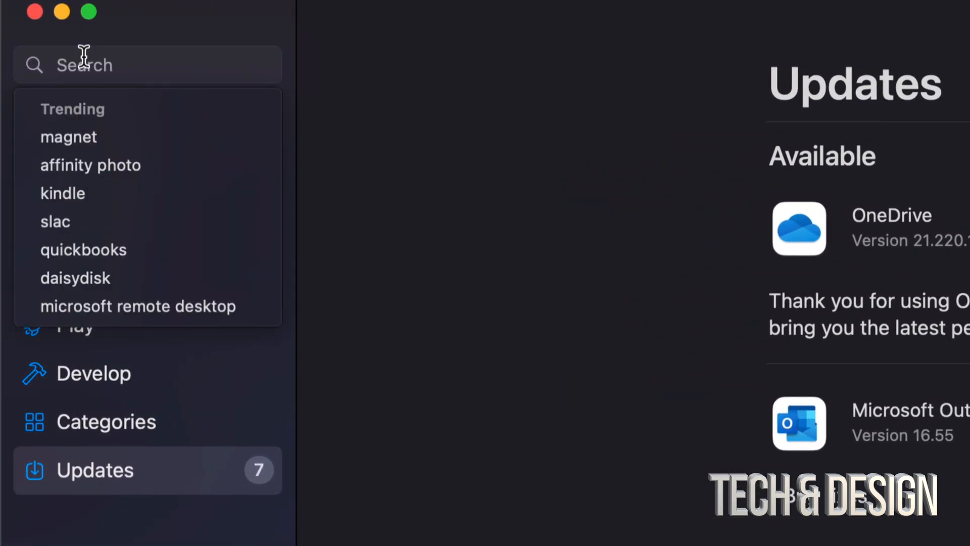
{"action": "type", "text": "final cut pro"}
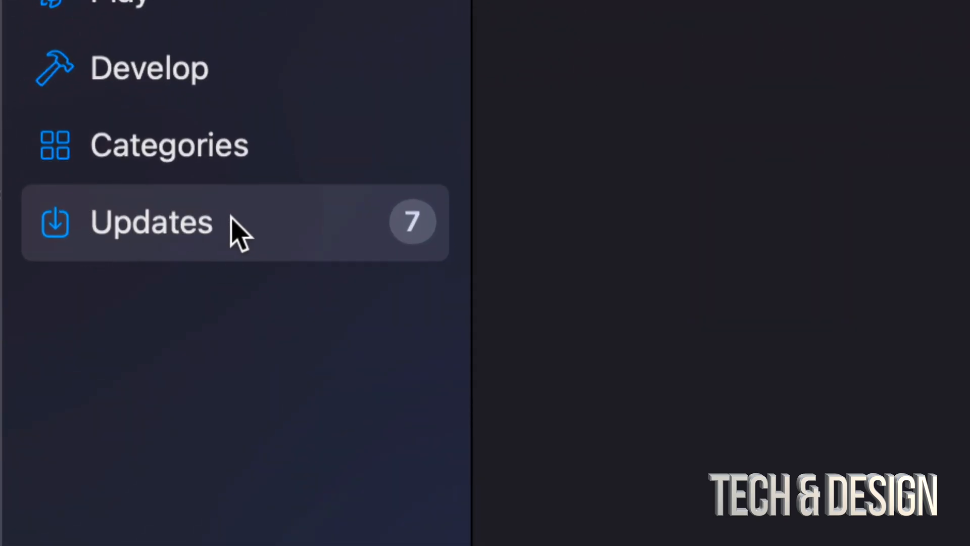
Step: Return to Updates and read the Final Cut Pro, Excel and OneNote release notes
{"action": "left_click", "coordinate": [152, 223]}
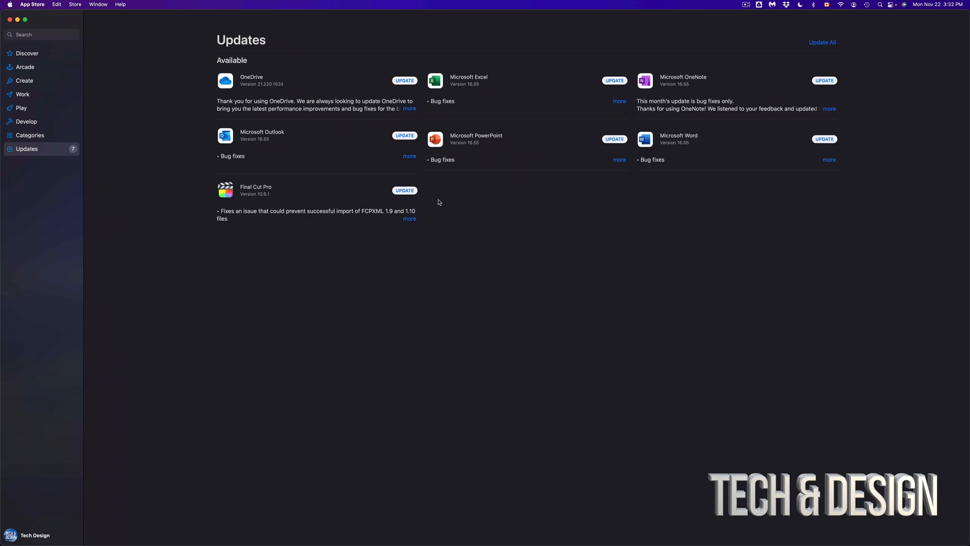
{"action": "left_click", "coordinate": [409, 218]}
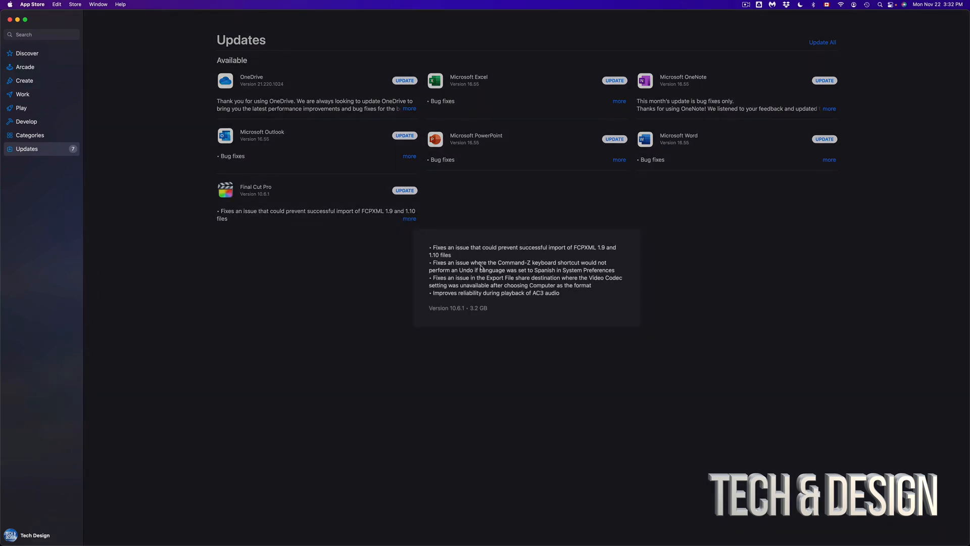
{"action": "mouse_move", "coordinate": [432, 91]}
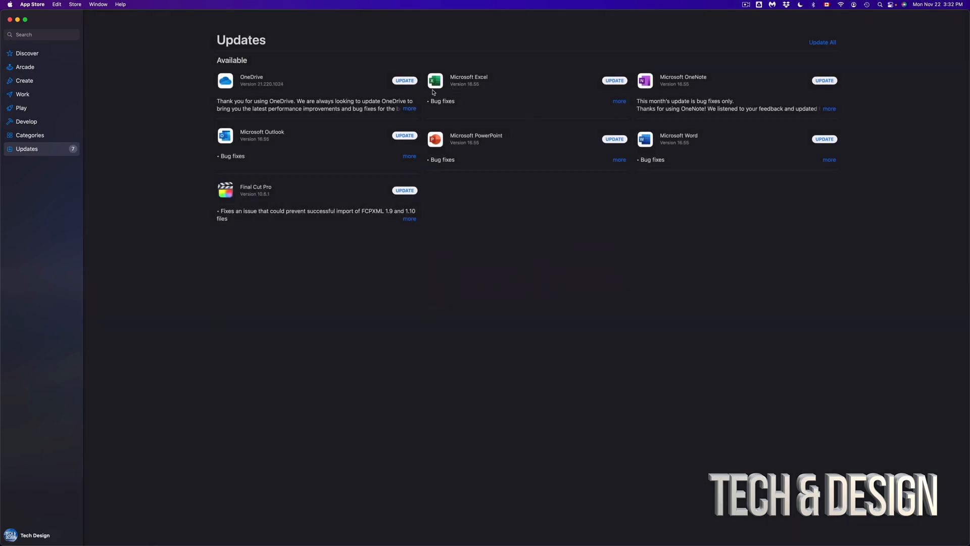
{"action": "mouse_move", "coordinate": [622, 103]}
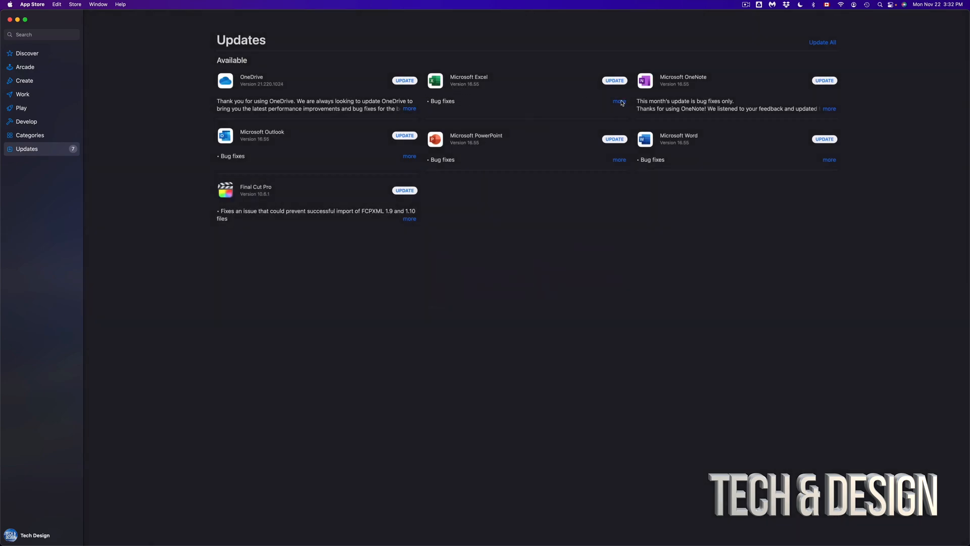
{"action": "left_click", "coordinate": [619, 101]}
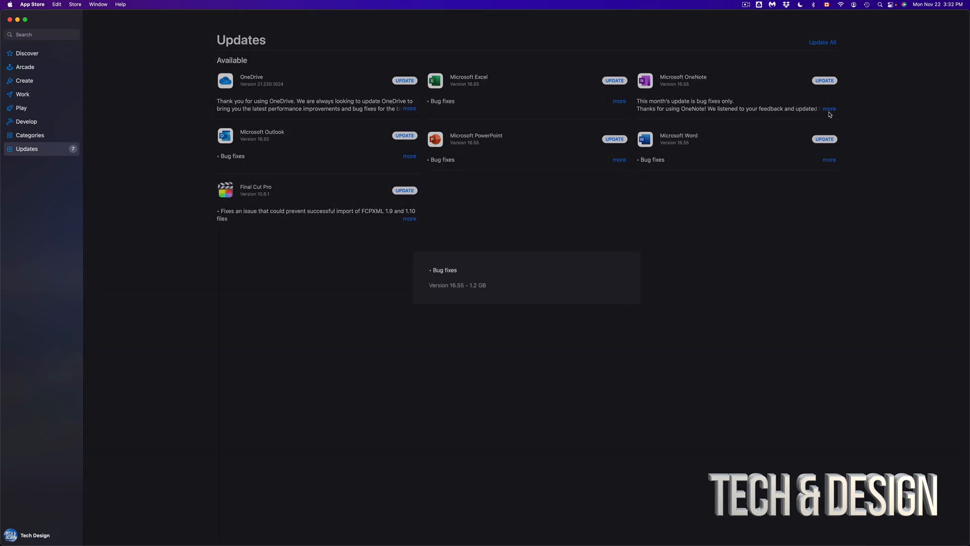
{"action": "left_click", "coordinate": [829, 109]}
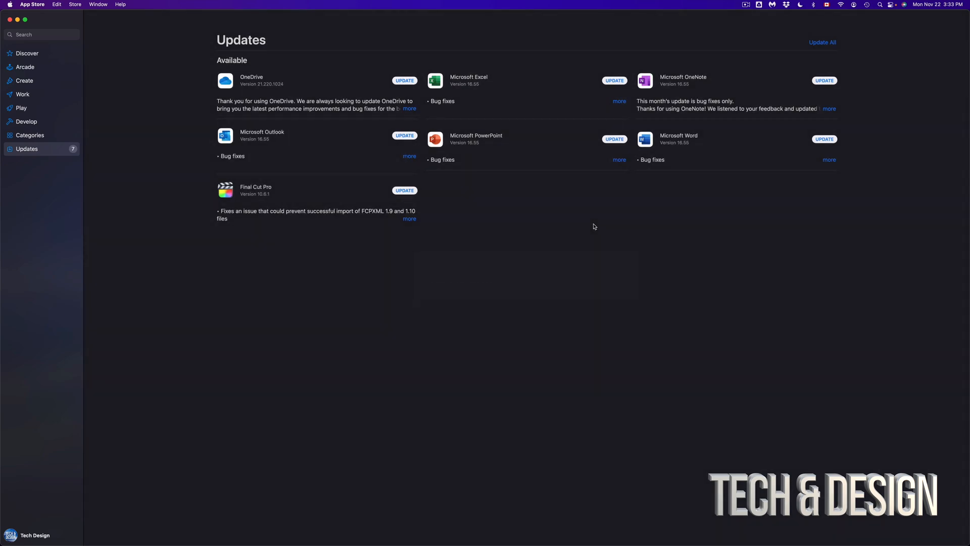
{"action": "mouse_move", "coordinate": [855, 32]}
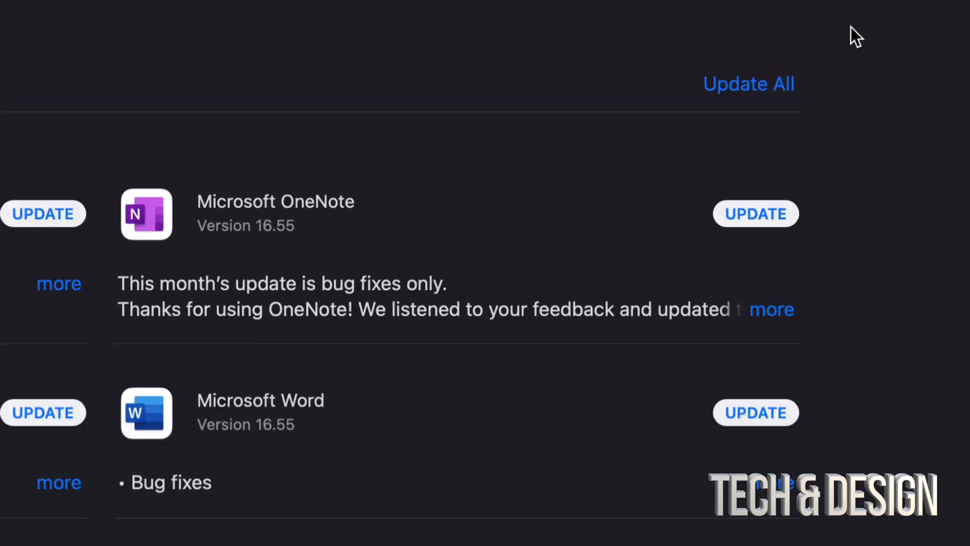
Step: Start installing all seven pending updates with Update All
{"action": "left_click", "coordinate": [748, 84]}
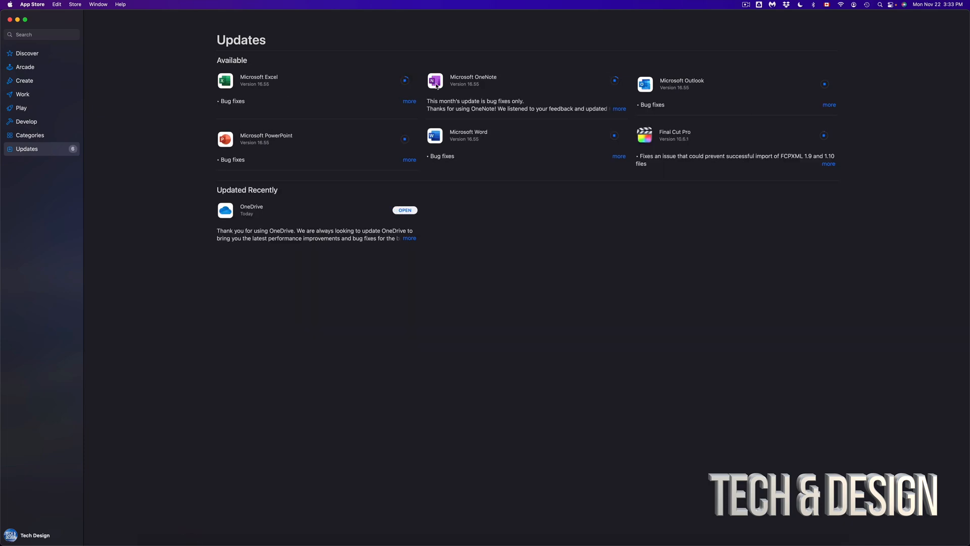
{"action": "left_click", "coordinate": [824, 134]}
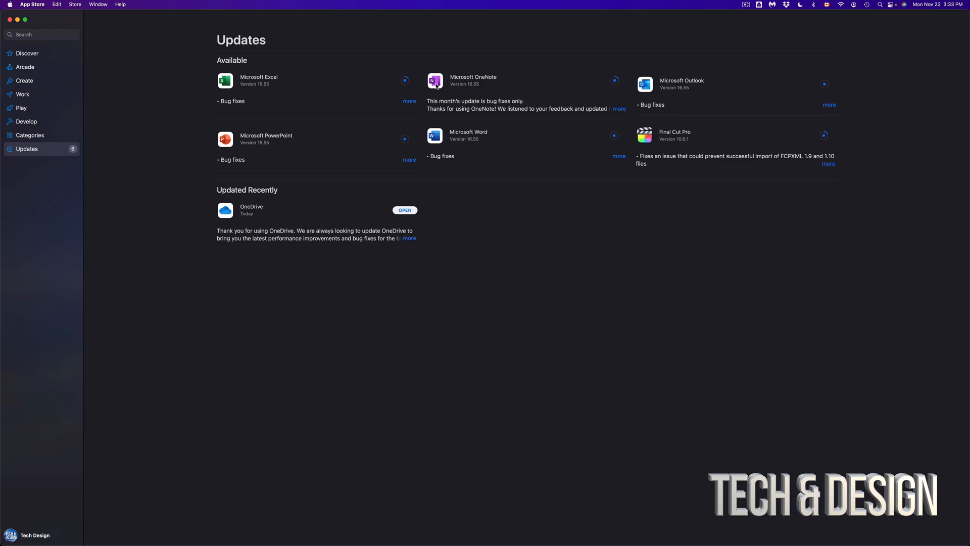
{"action": "mouse_move", "coordinate": [342, 84]}
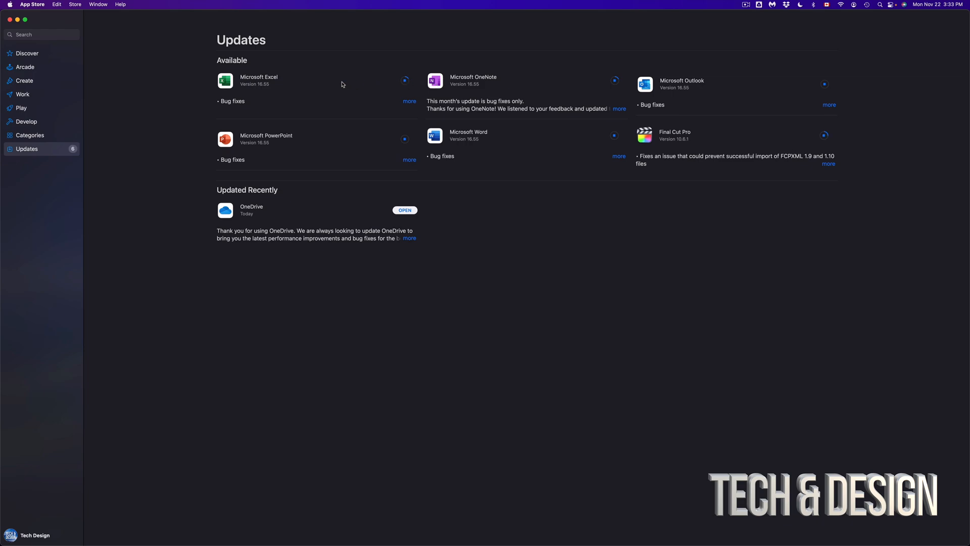
{"action": "mouse_move", "coordinate": [370, 80]}
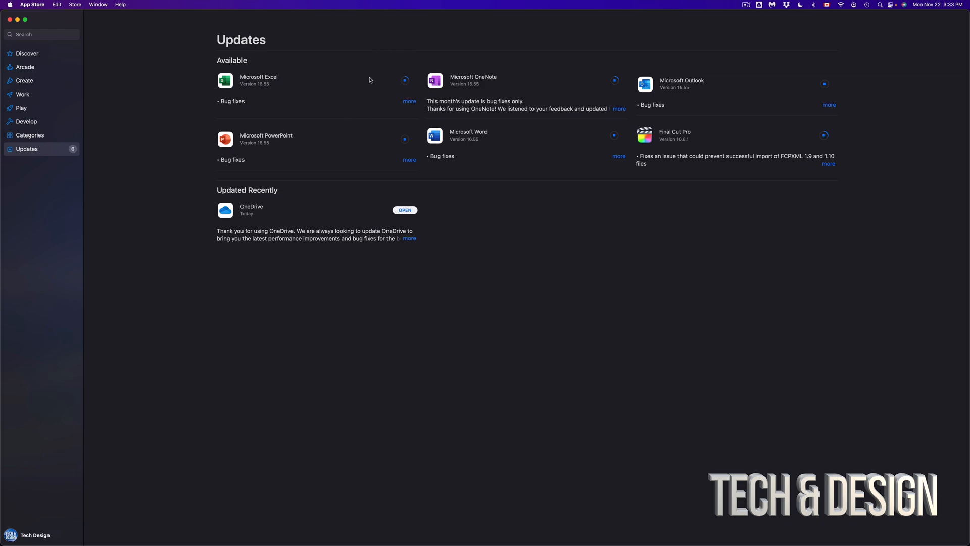
{"action": "scroll", "scroll_direction": "down", "scroll_amount": 3}
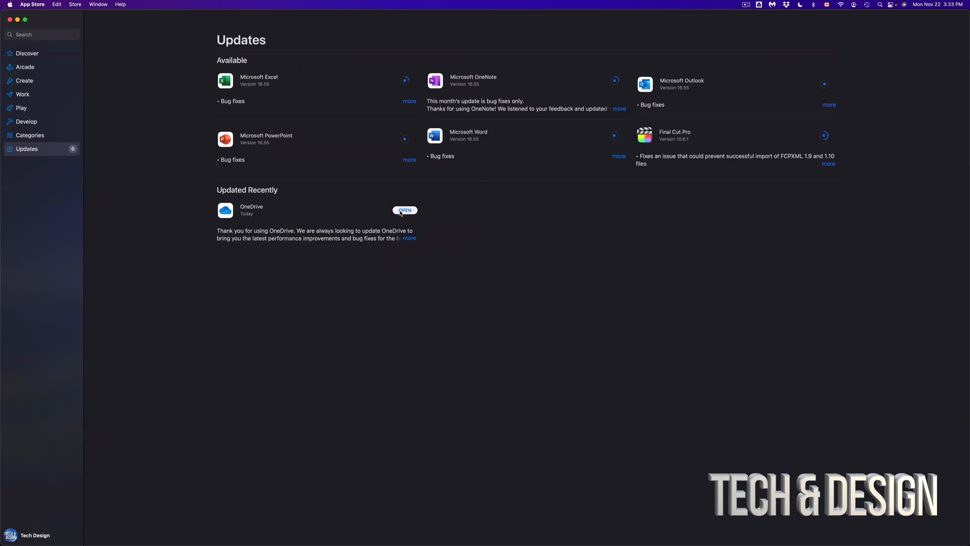
{"action": "mouse_move", "coordinate": [839, 129]}
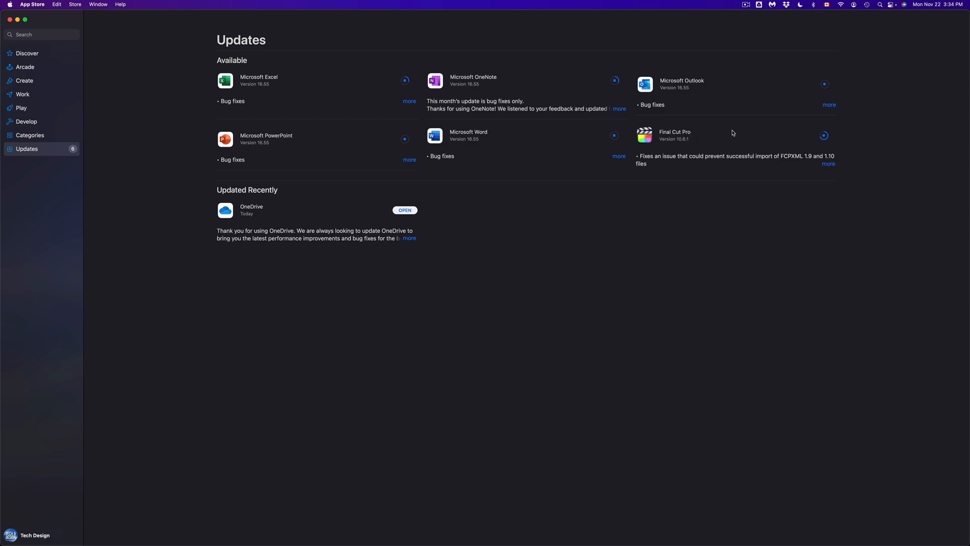
{"action": "mouse_move", "coordinate": [455, 96]}
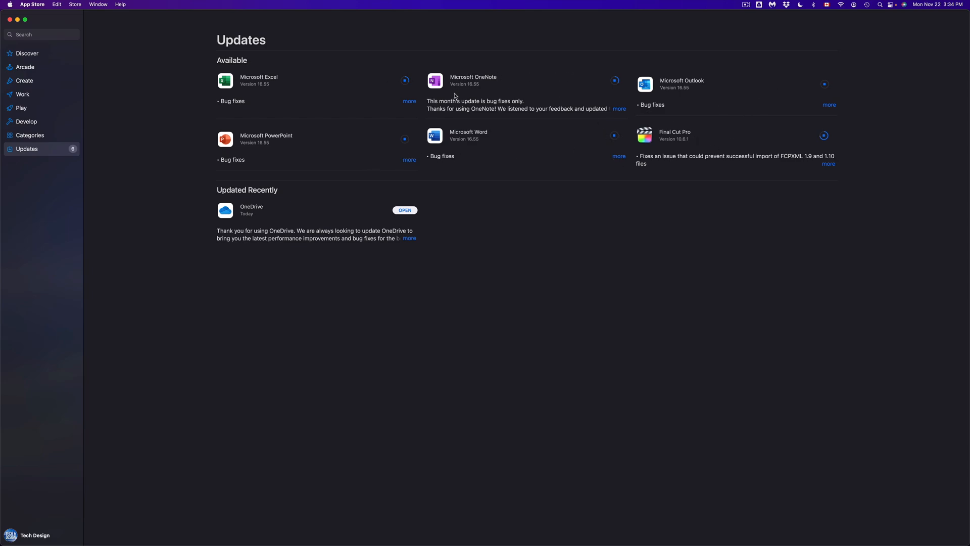
{"action": "mouse_move", "coordinate": [775, 158]}
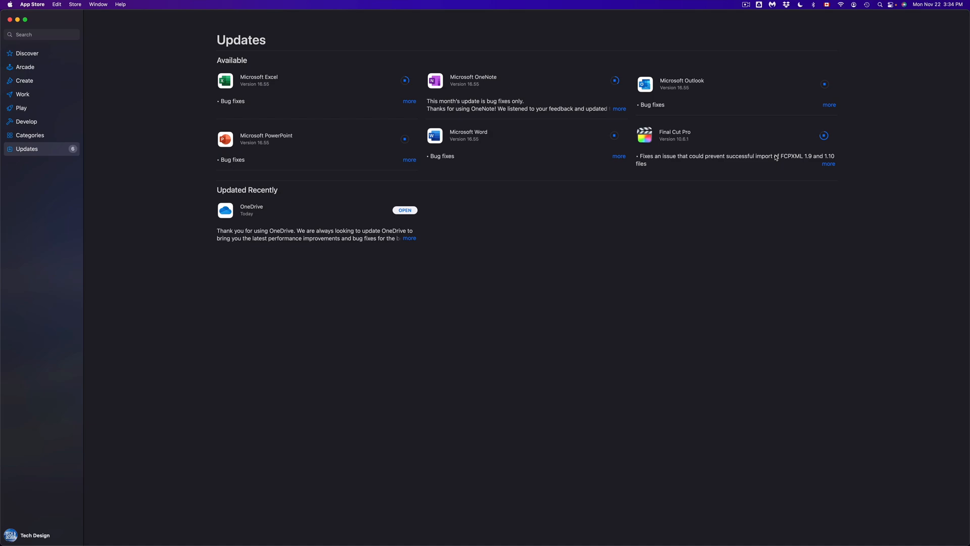
{"action": "mouse_move", "coordinate": [505, 120]}
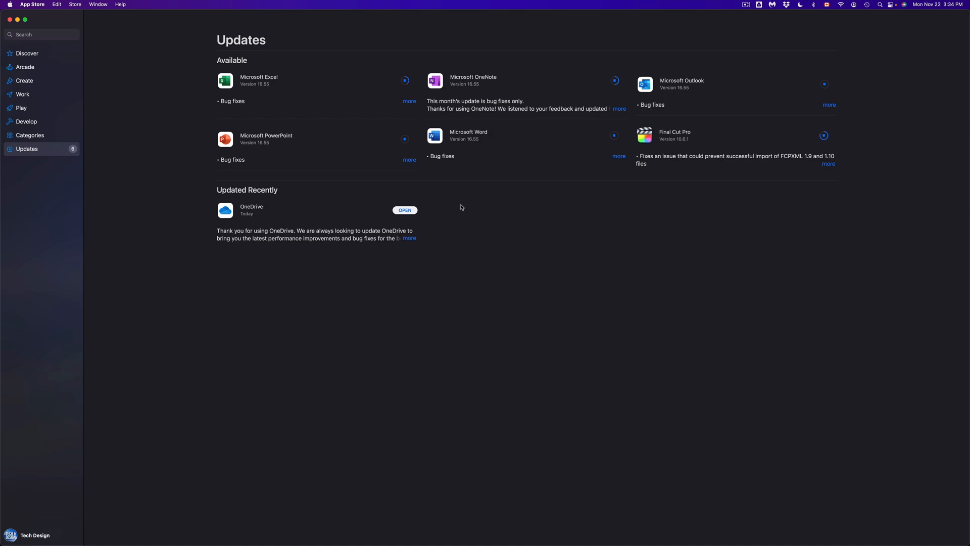
{"action": "mouse_move", "coordinate": [591, 102]}
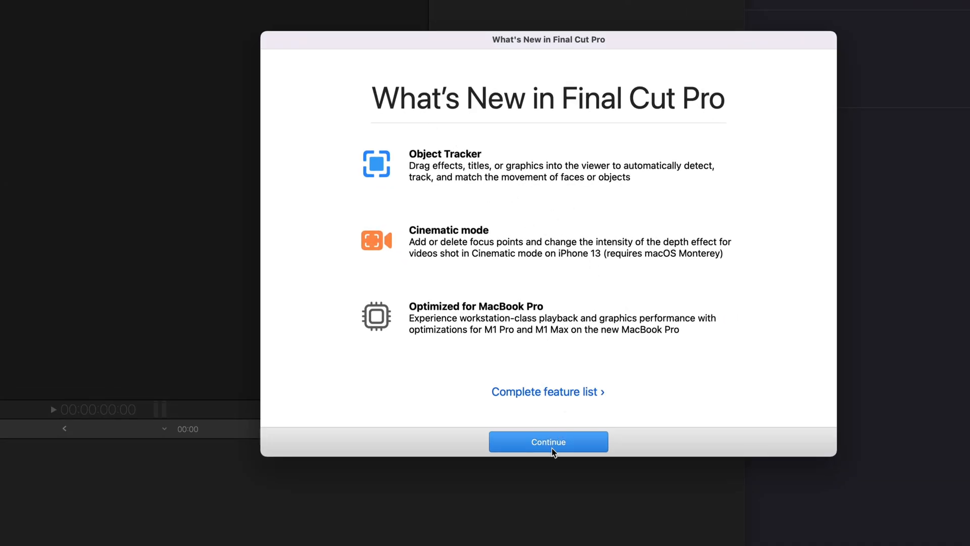
Step: Continue past Final Cut Pro's What's New dialog into the empty app
{"action": "left_click", "coordinate": [548, 442]}
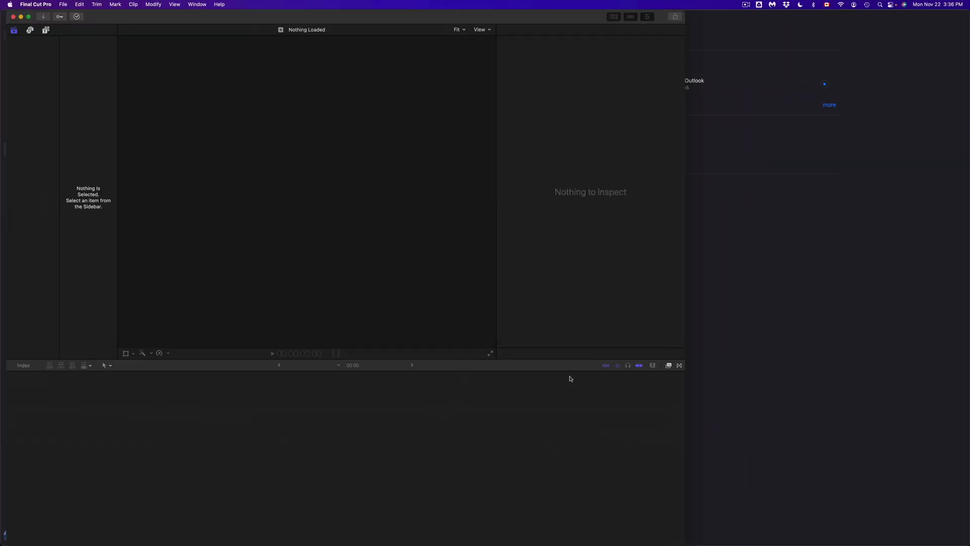
{"action": "mouse_move", "coordinate": [338, 145]}
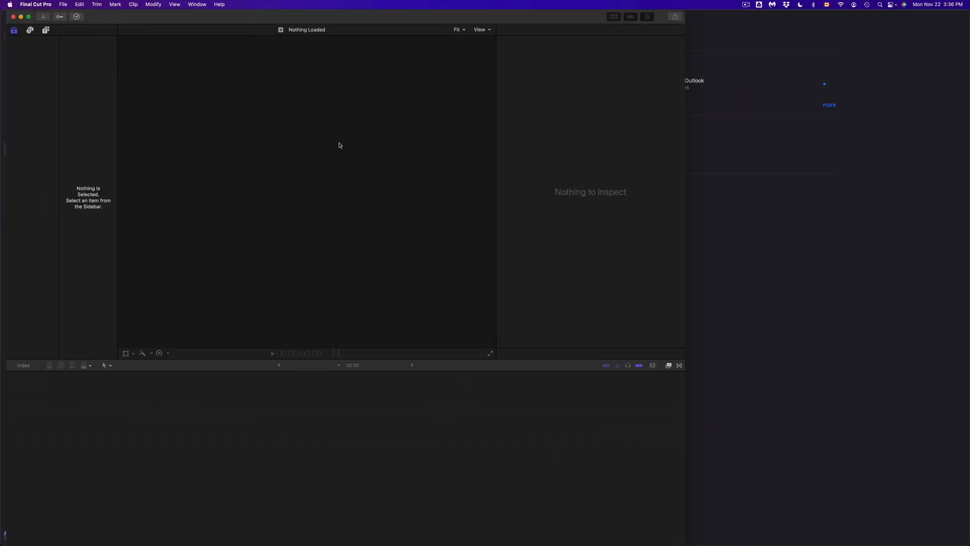